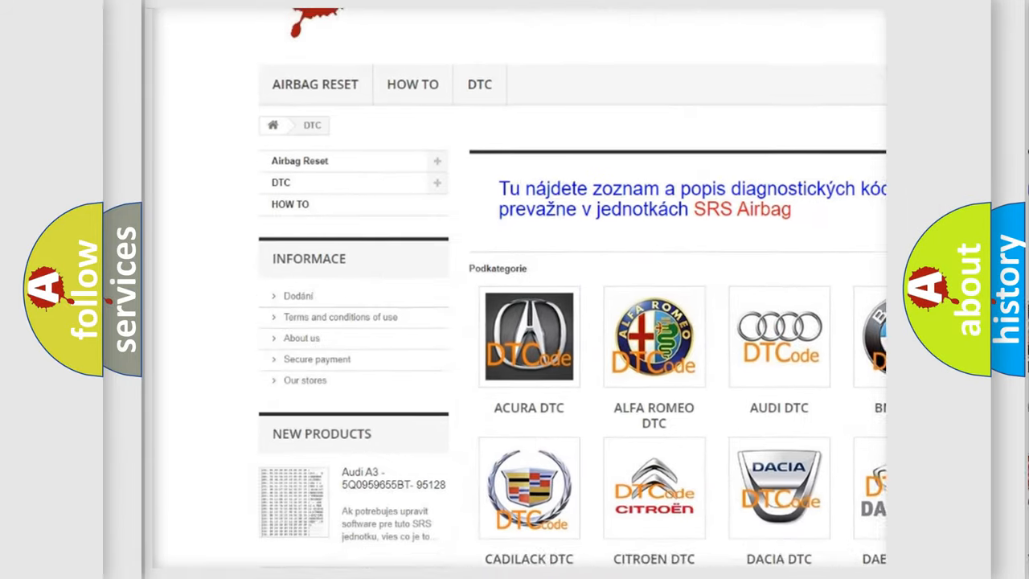
Advance to the Honda P16BE Cause card listing throttle body connection faults through a faulty PCM.
scroll(down, 3)
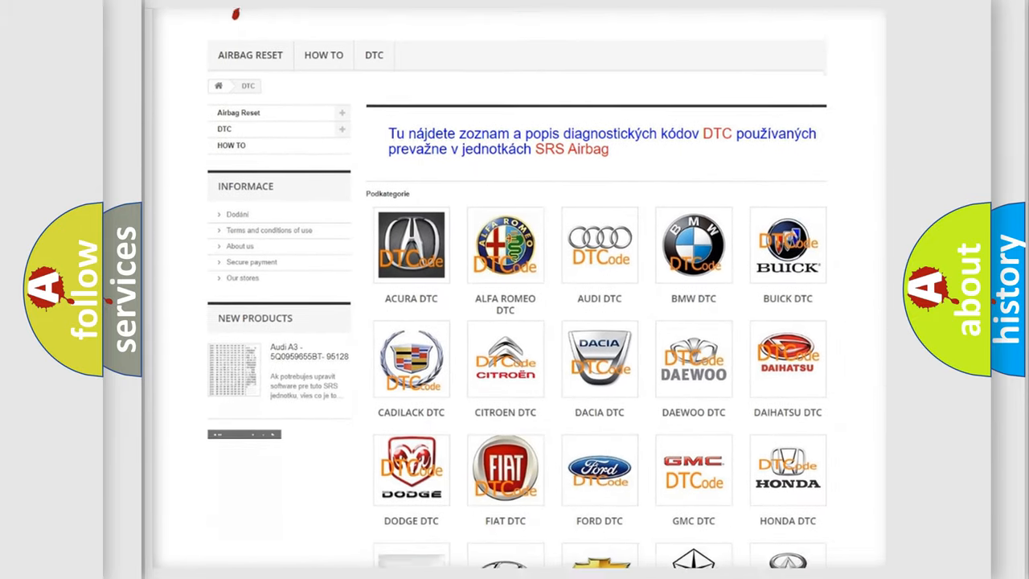
scroll(down, 3)
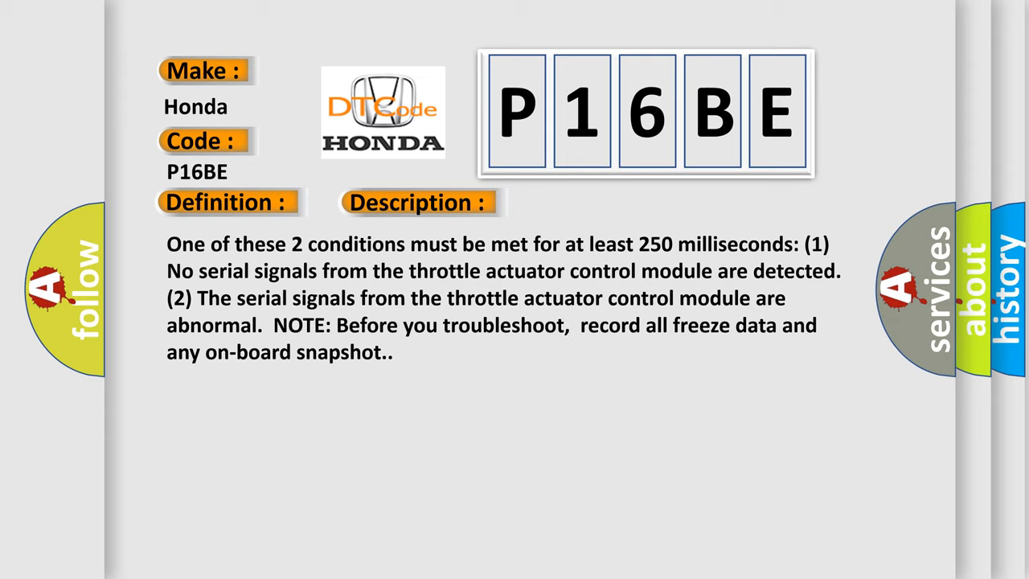
click(592, 203)
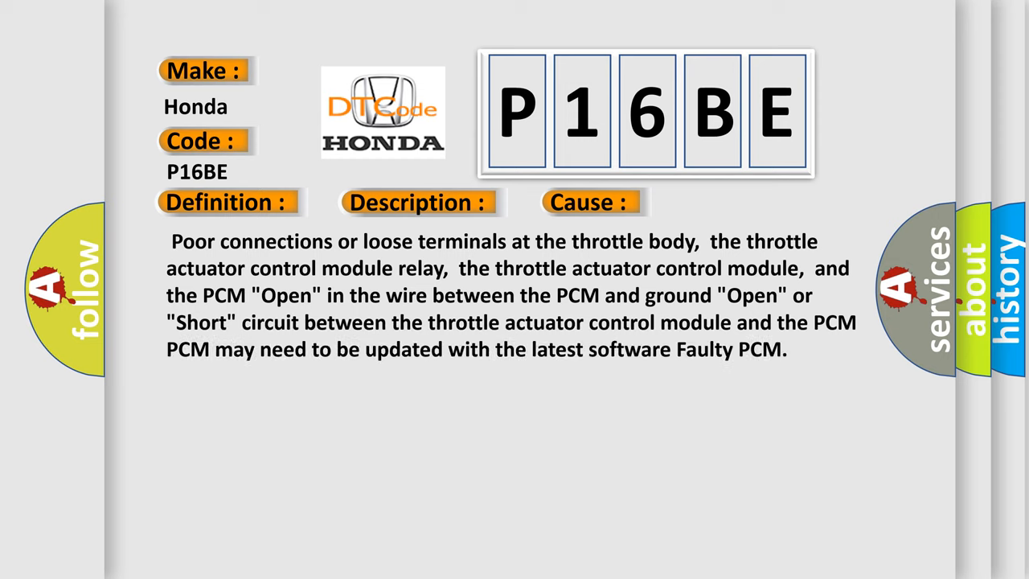